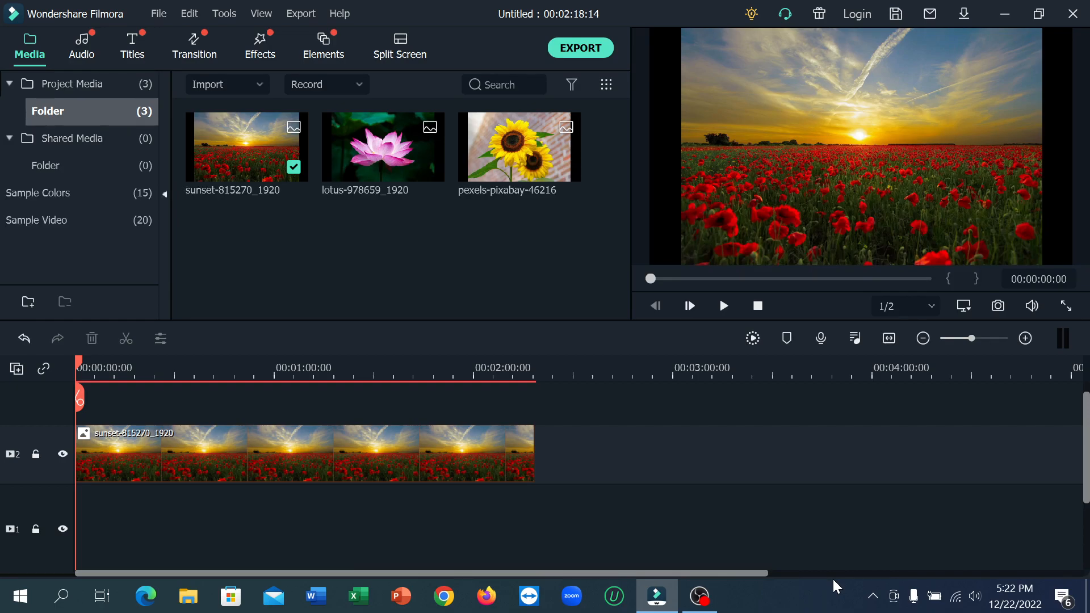
mouse_move(832, 561)
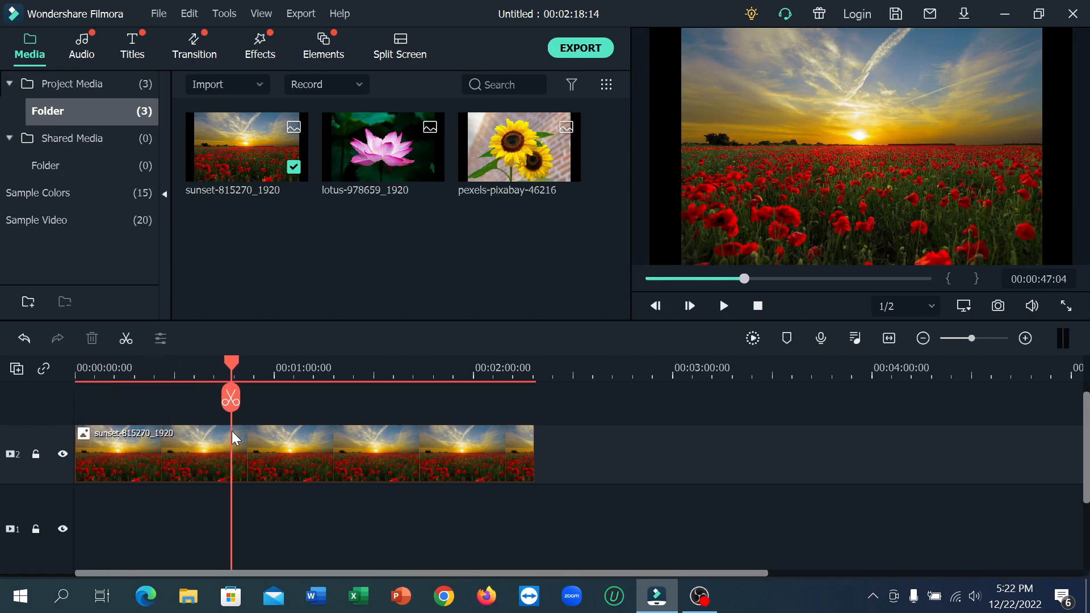
mouse_move(341, 89)
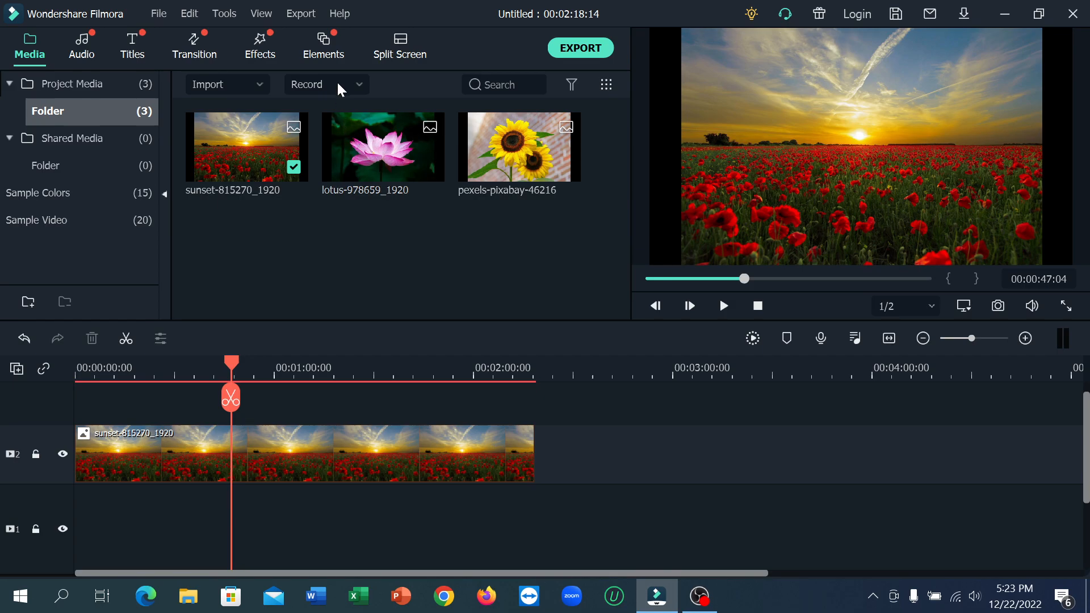
Start a Record Voiceover session from the Record options with the playhead at 00:00:47
left_click(326, 84)
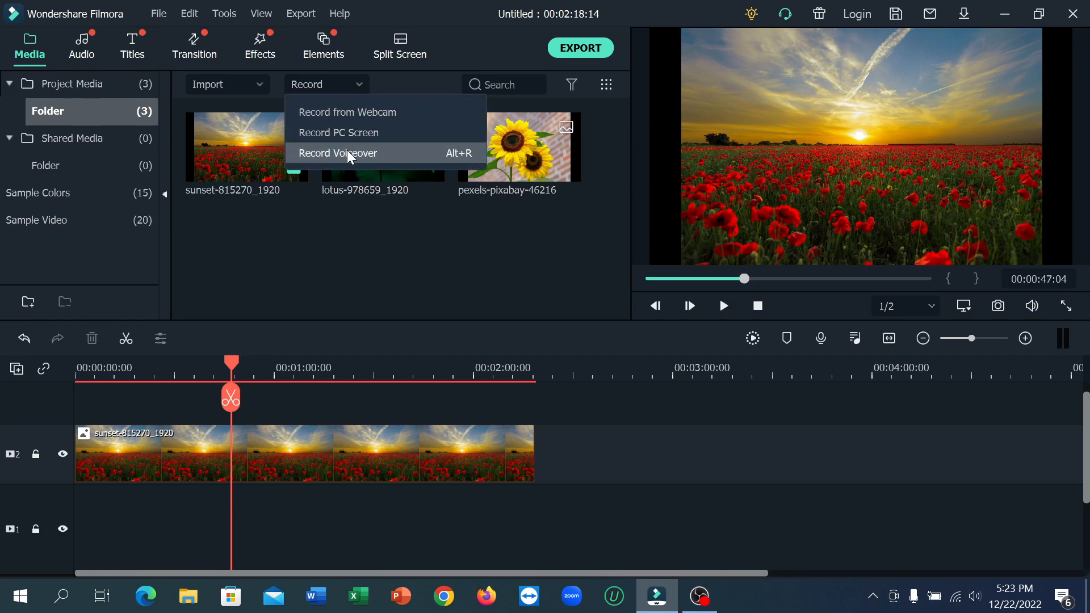
mouse_move(386, 162)
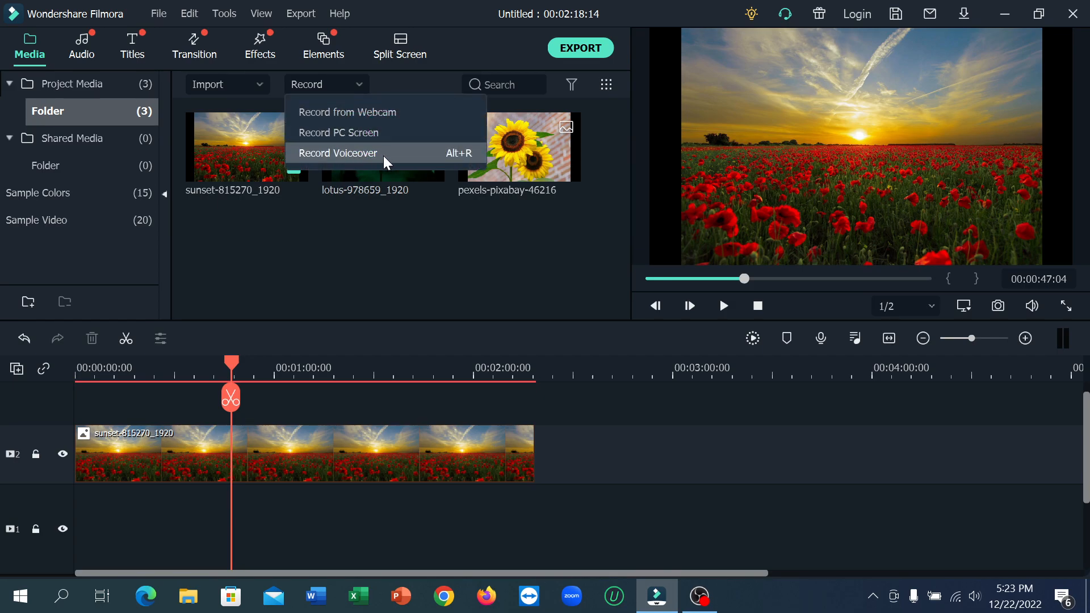
left_click(337, 153)
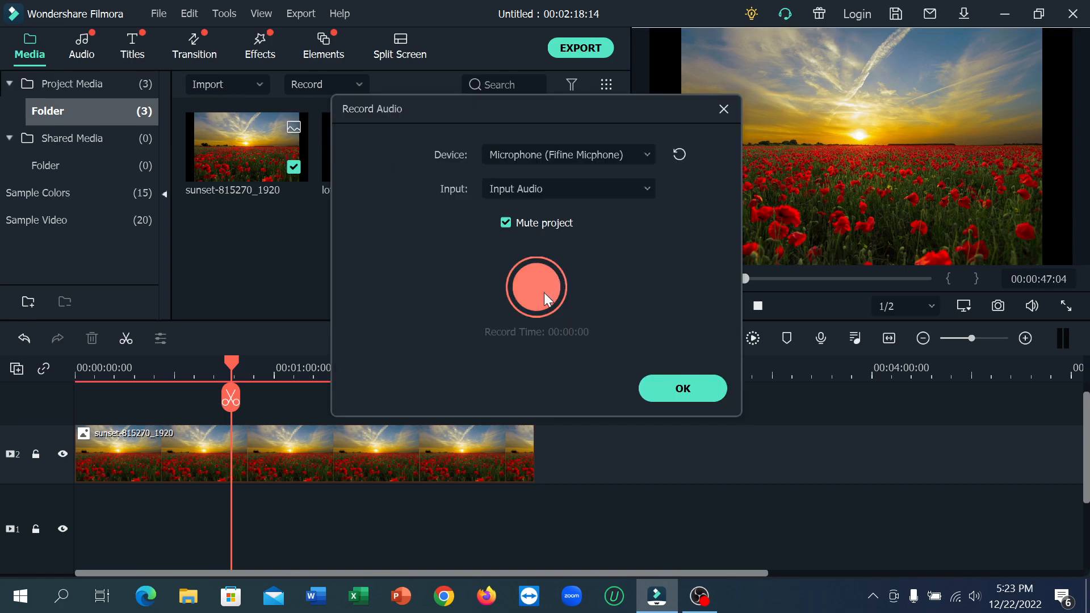
Record a short voiceover clip, REC_20221222_172311, adding it as the fourth project media item
left_click(535, 286)
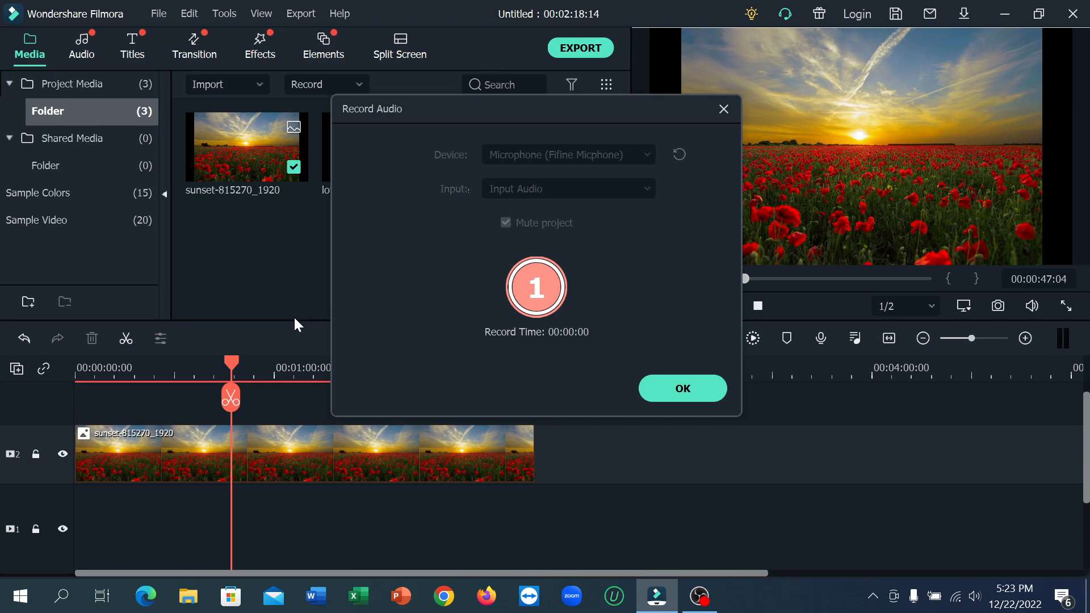
left_click(535, 286)
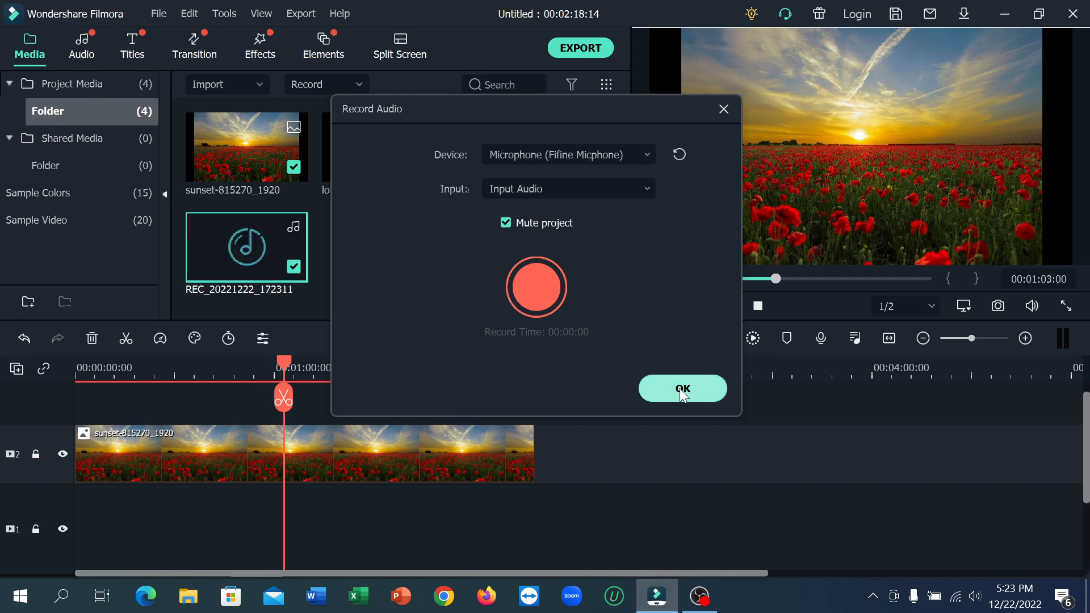
Accept the recording so REC_20221222_172311 lands on the audio track and the recorder closes
left_click(682, 389)
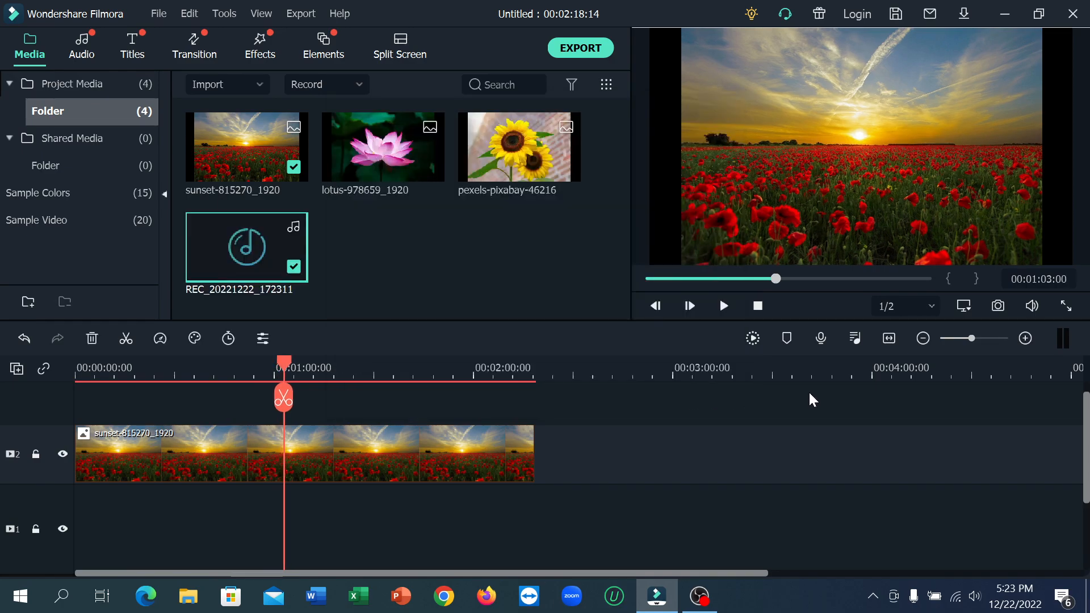
mouse_move(602, 468)
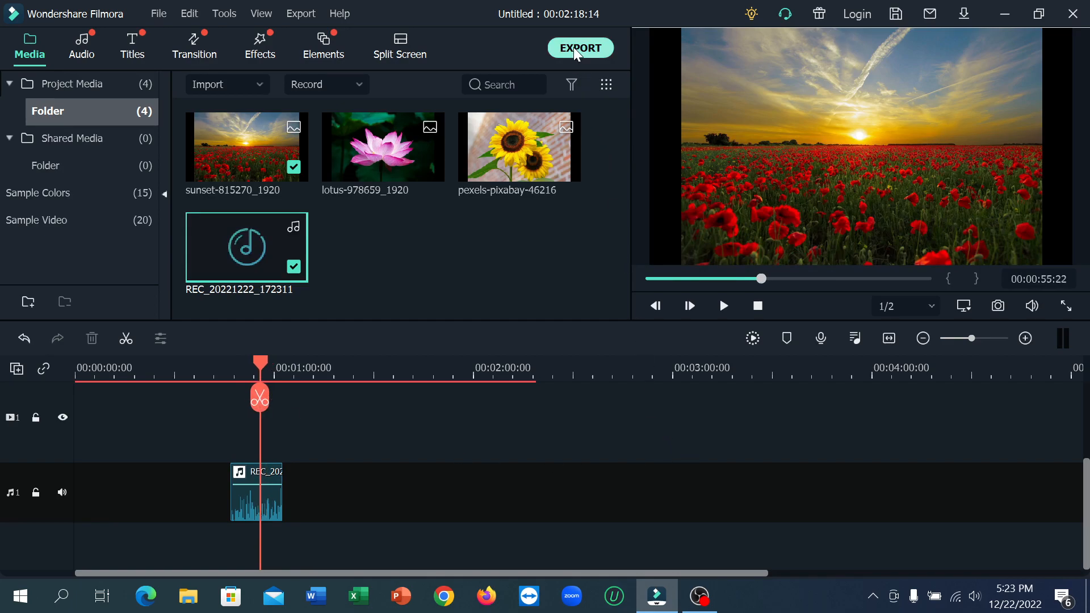
mouse_move(736, 417)
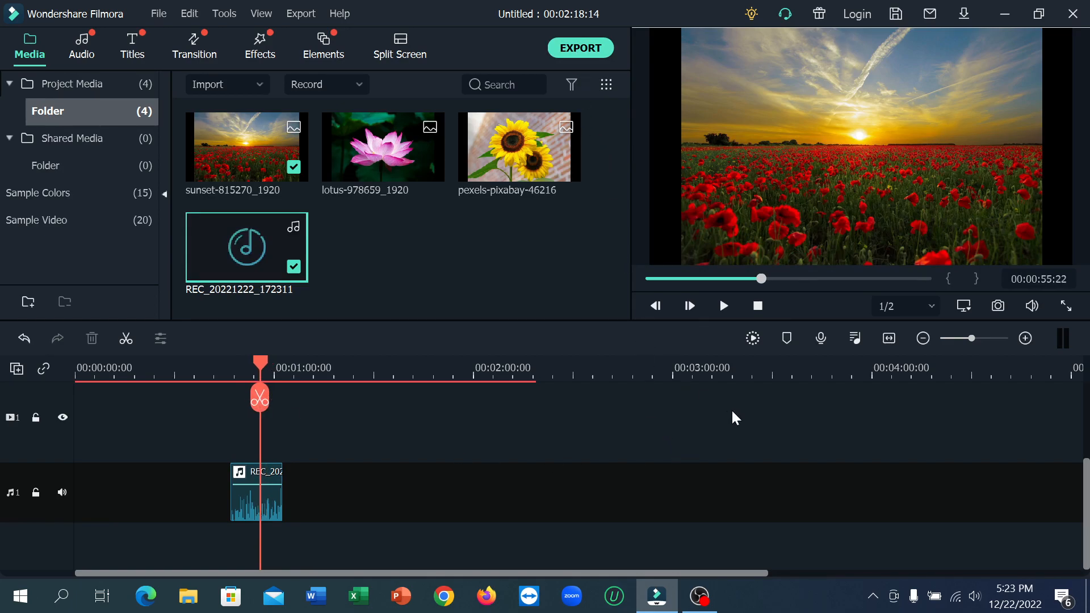